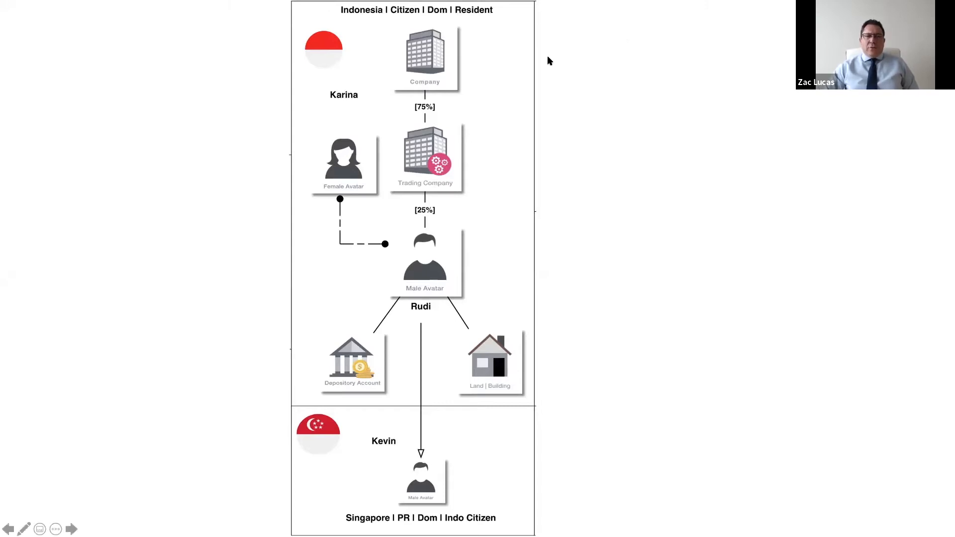
mouse_move(595, 142)
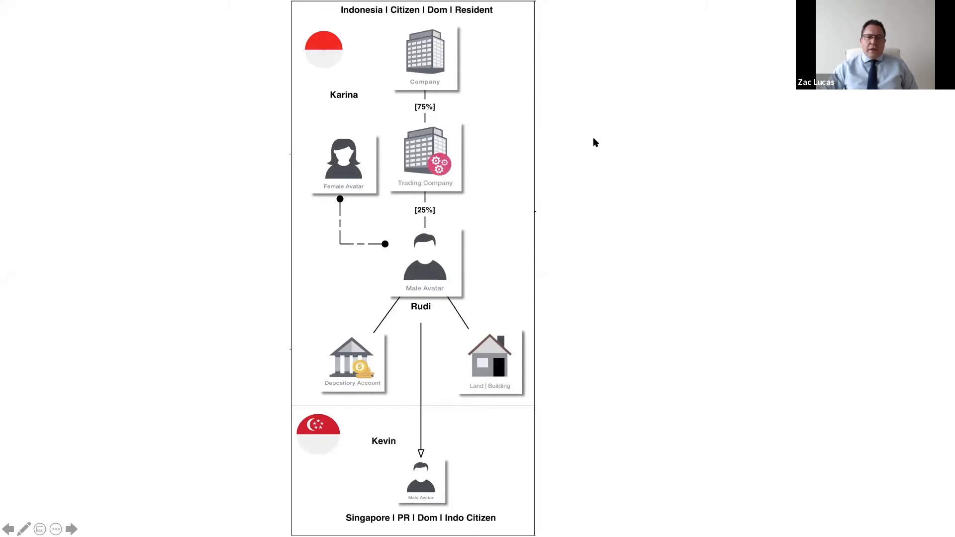